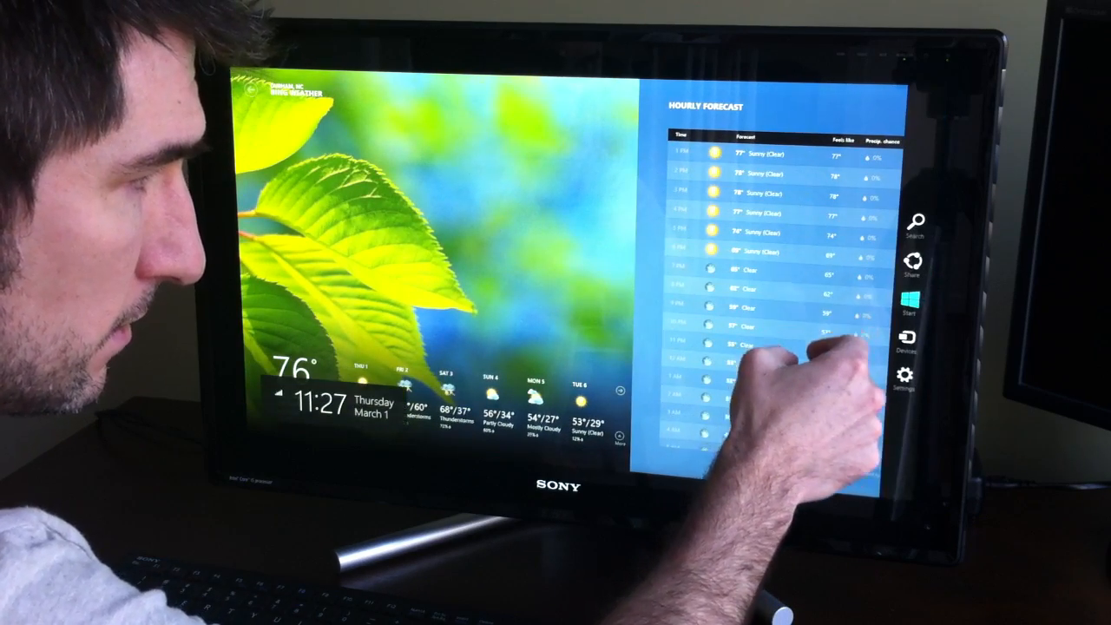
scroll(down, 3)
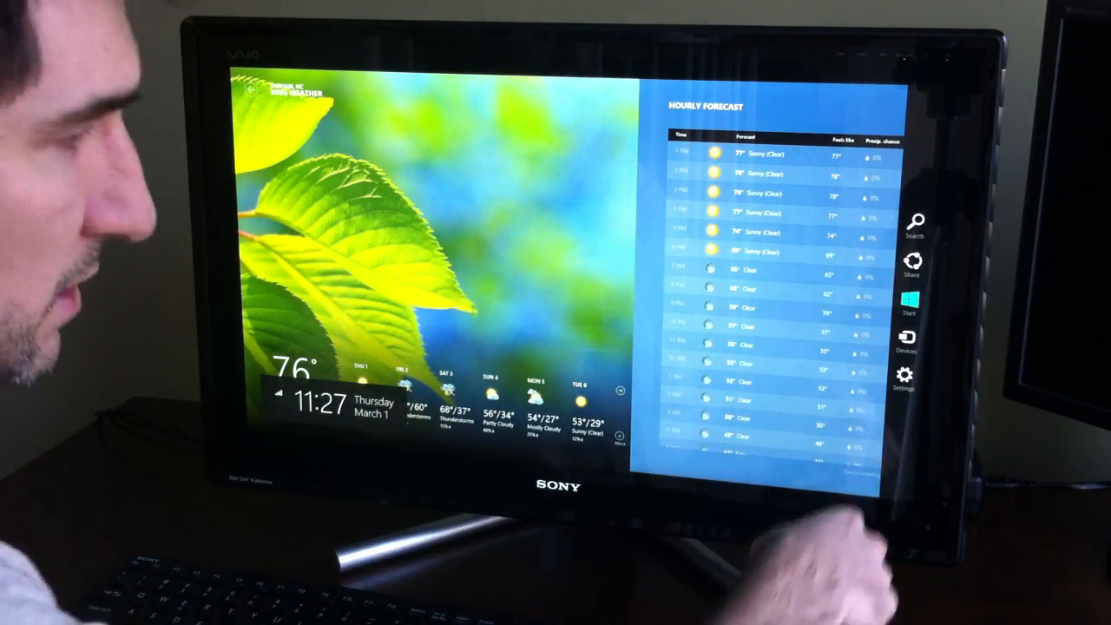